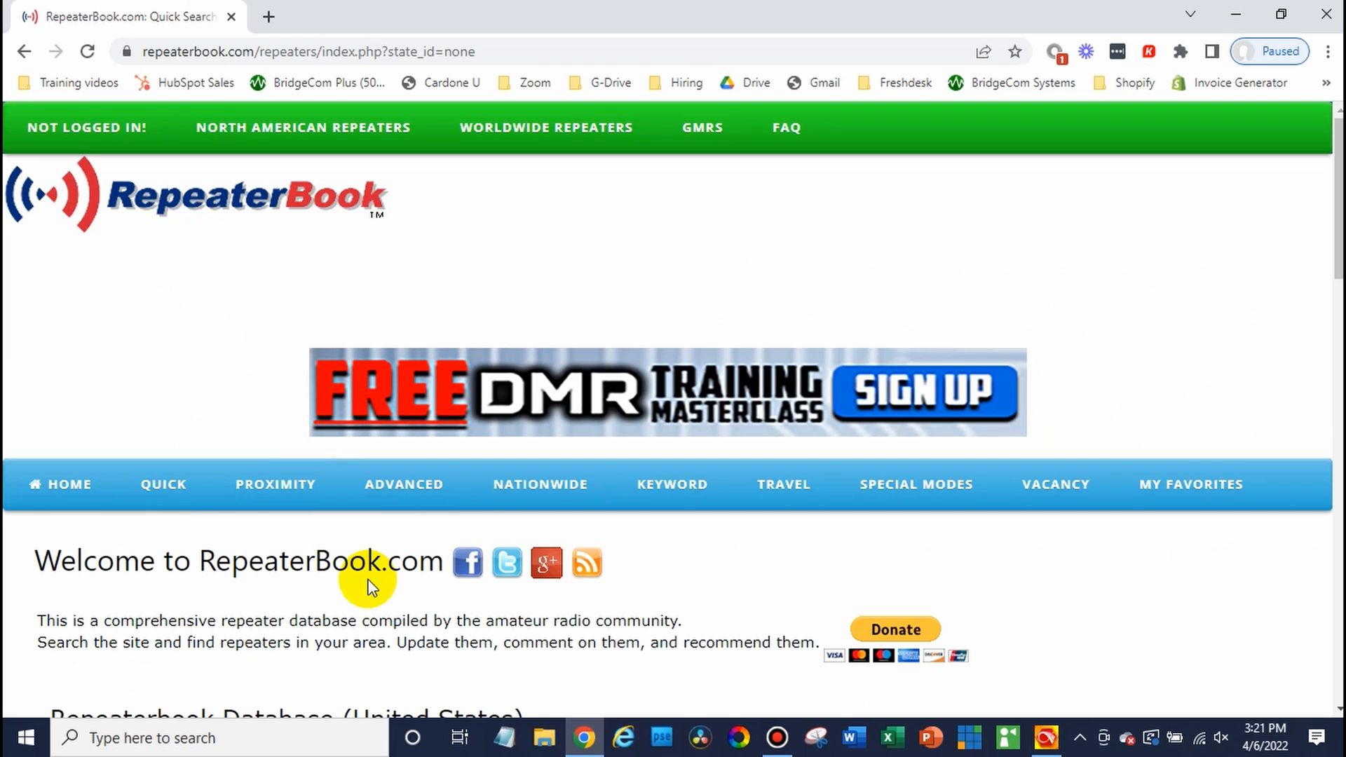
# Select Missouri on the RepeaterBook map and browse its 392 repeater results
pyautogui.scroll(-3)
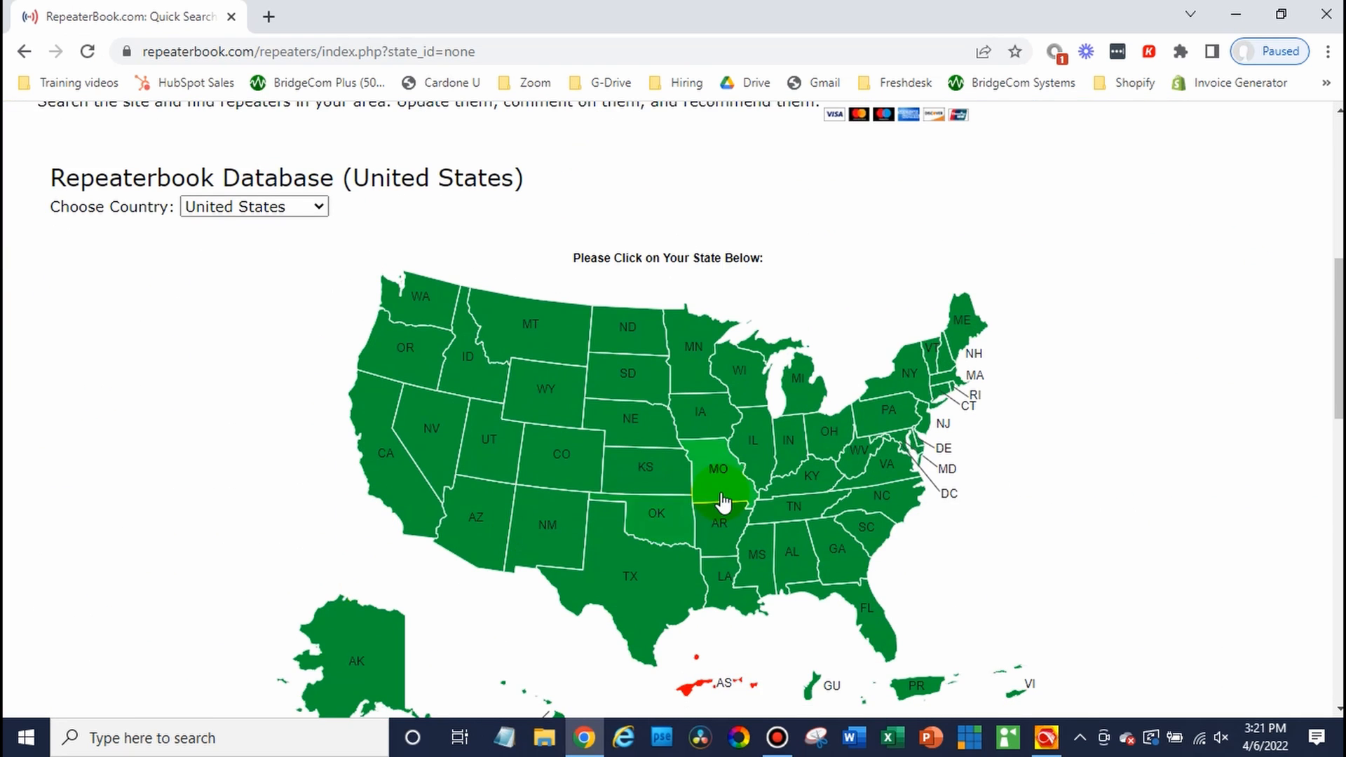
pyautogui.click(719, 469)
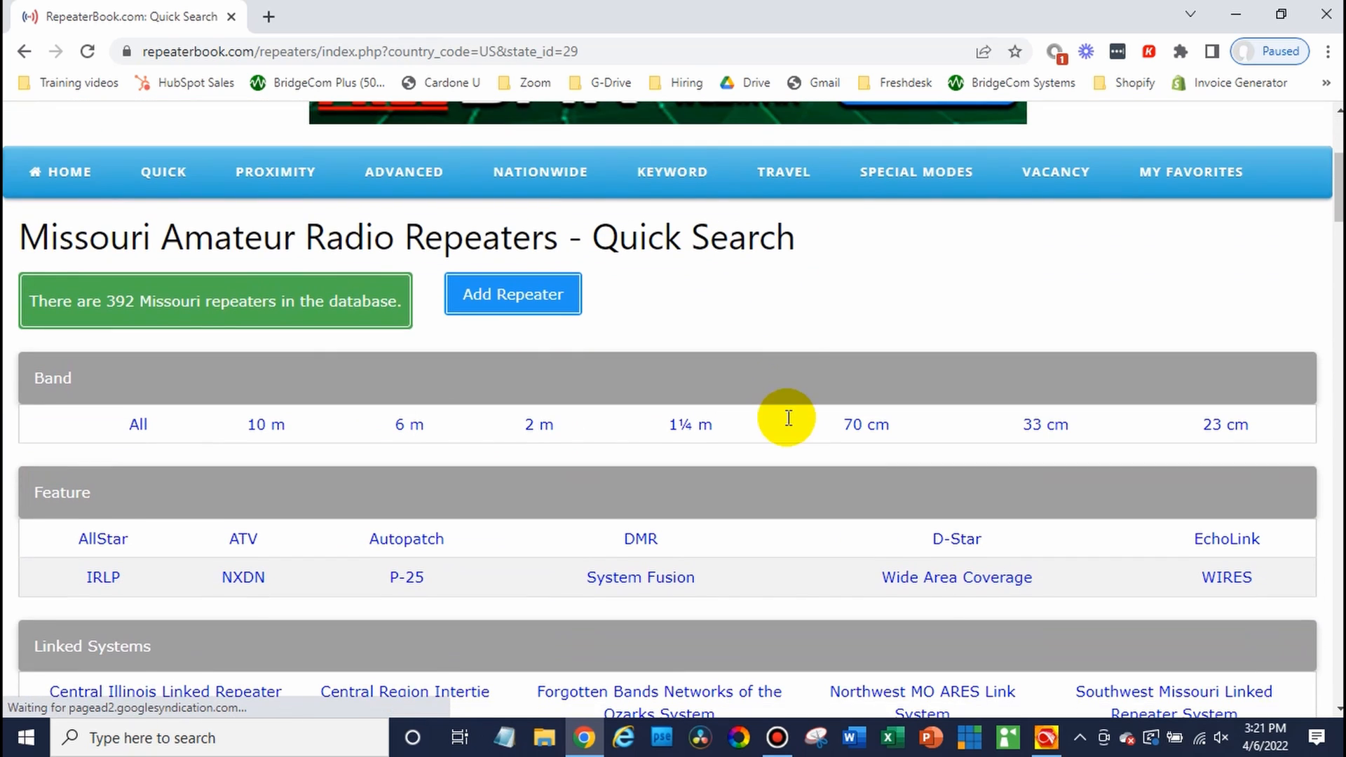
pyautogui.scroll(-3)
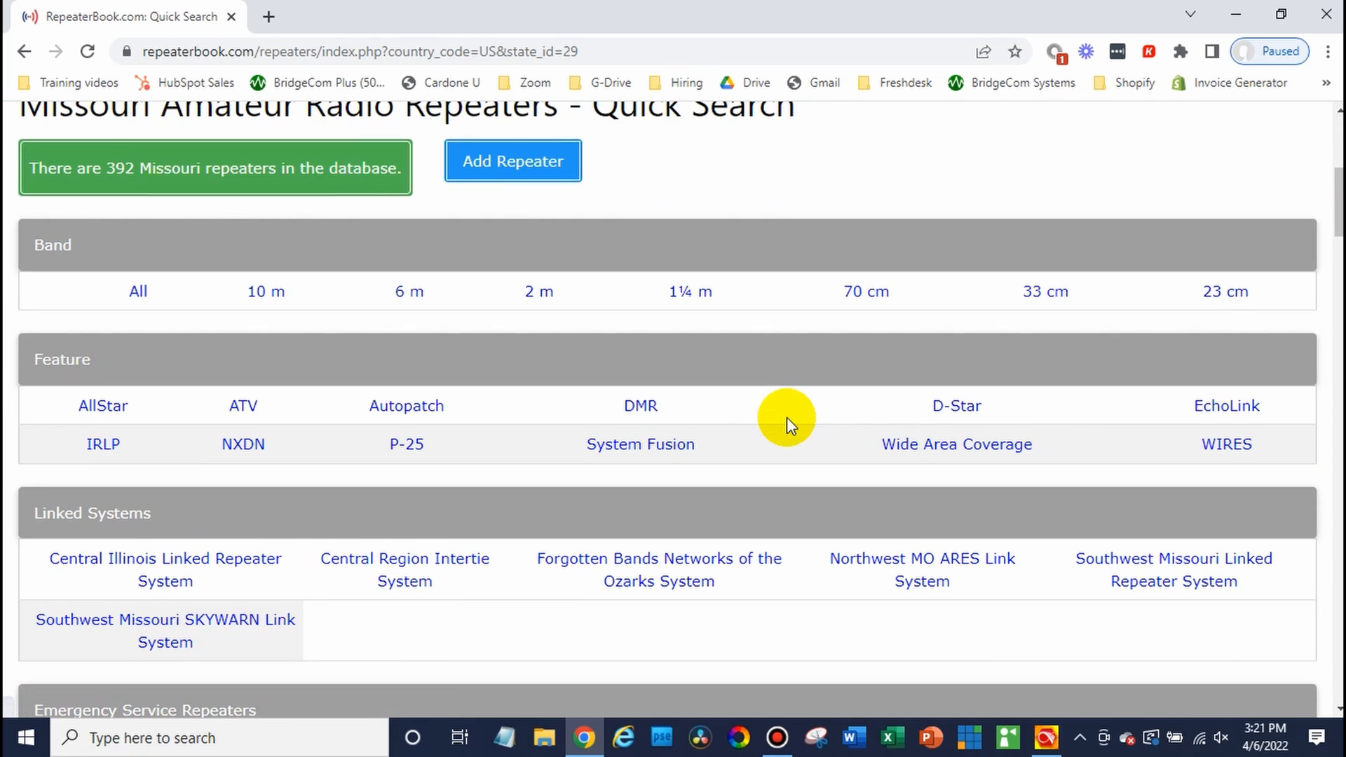
pyautogui.moveTo(647, 370)
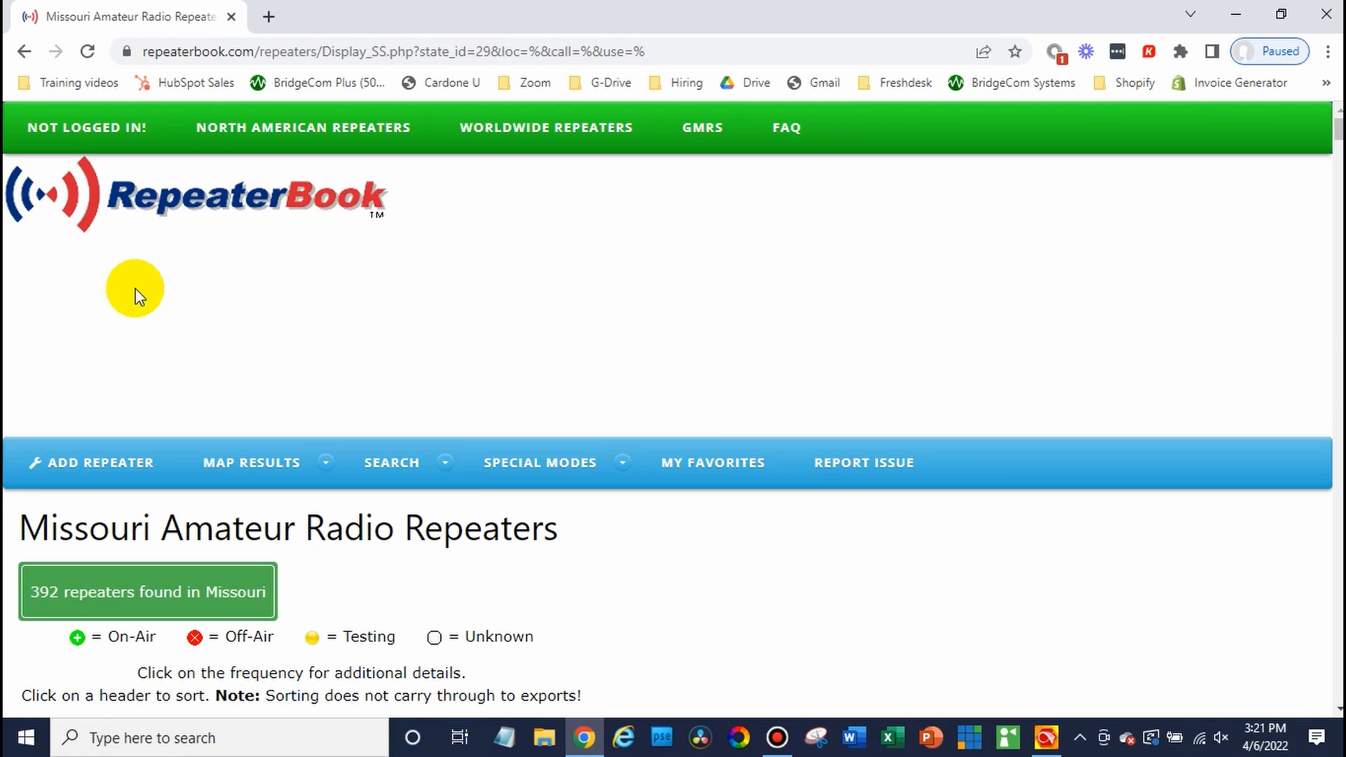
# Locate the Kearney repeater on the Missouri map and open the KB0EQV details
pyautogui.scroll(-3)
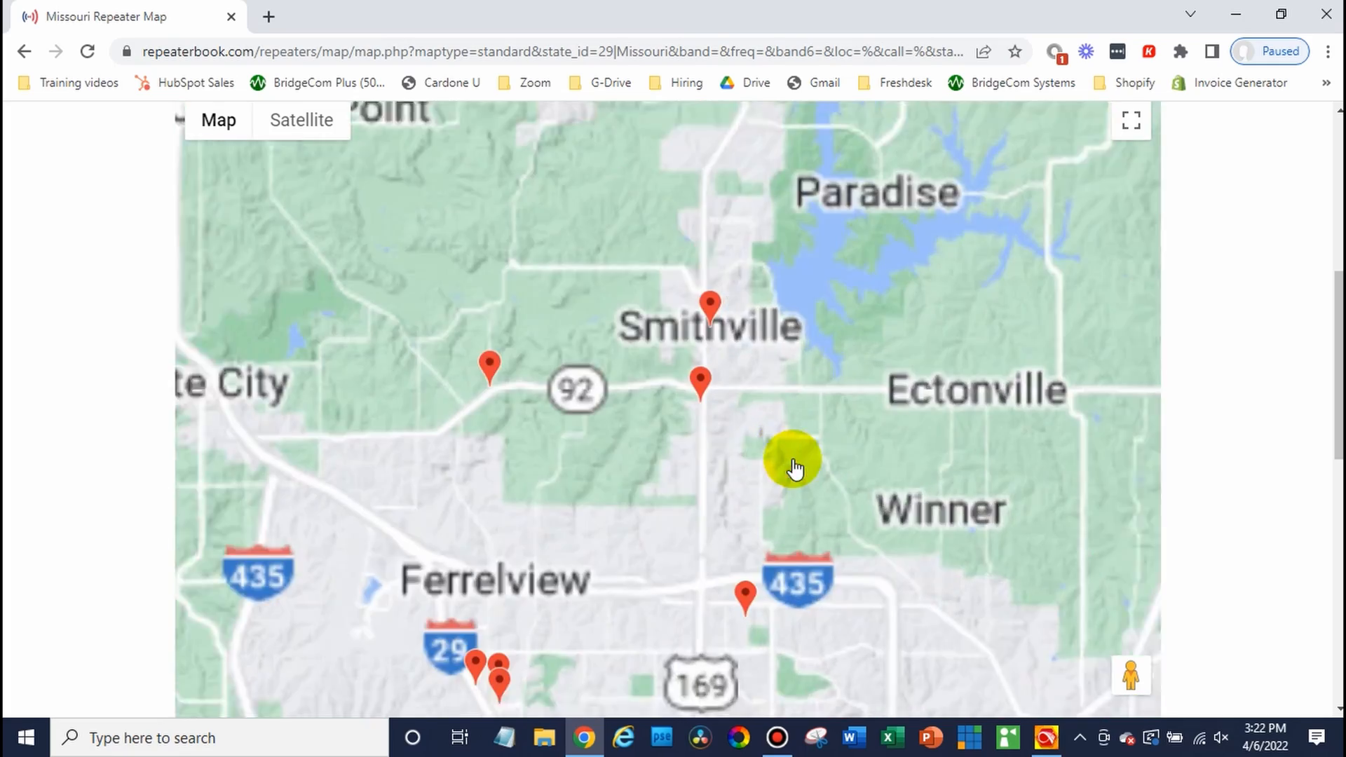
pyautogui.scroll(-3)
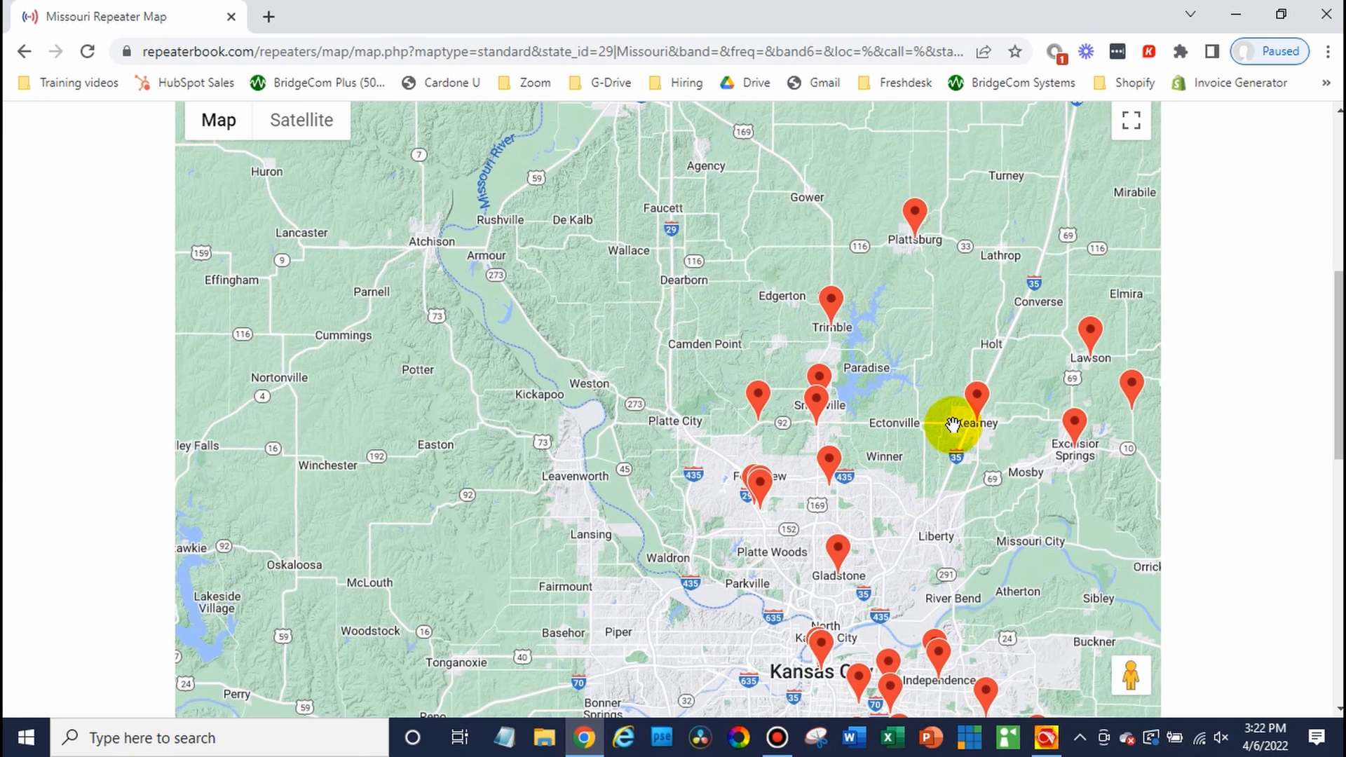
pyautogui.click(974, 398)
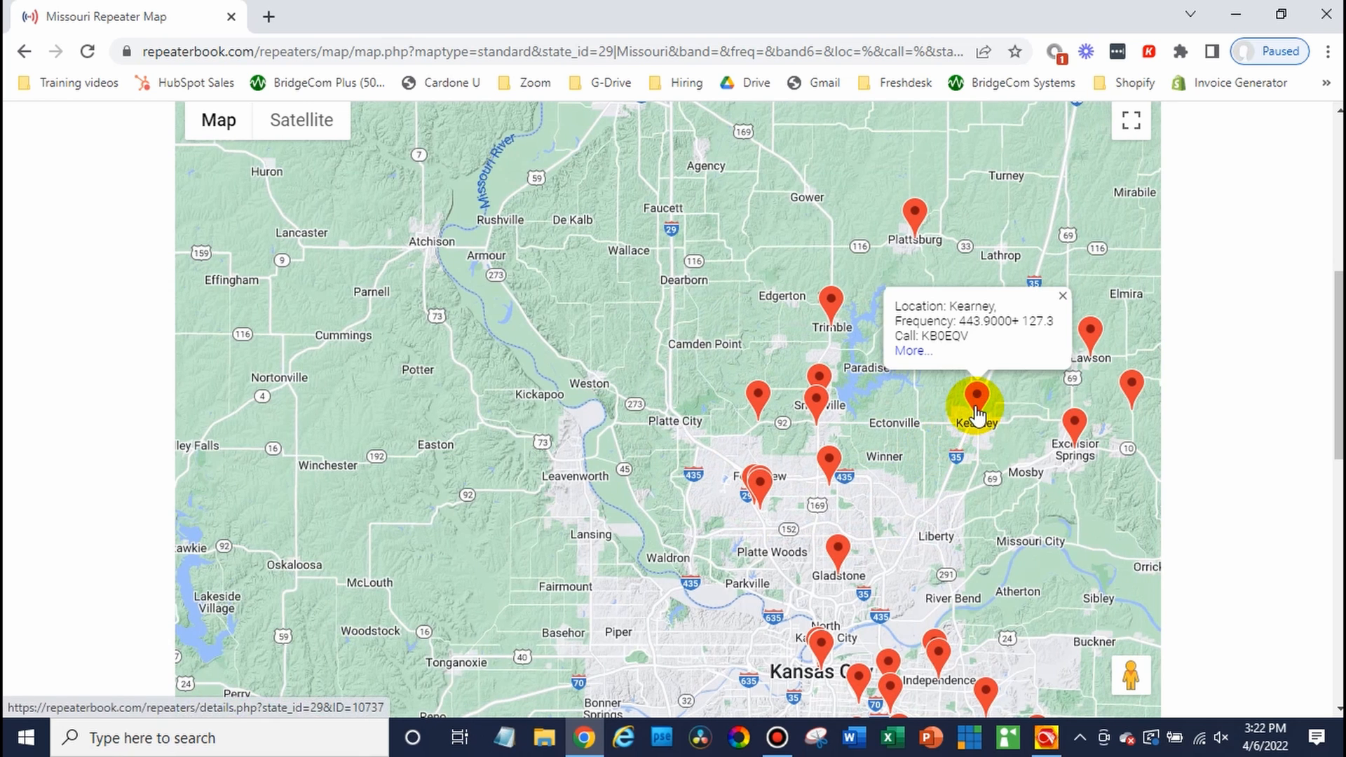
pyautogui.click(912, 351)
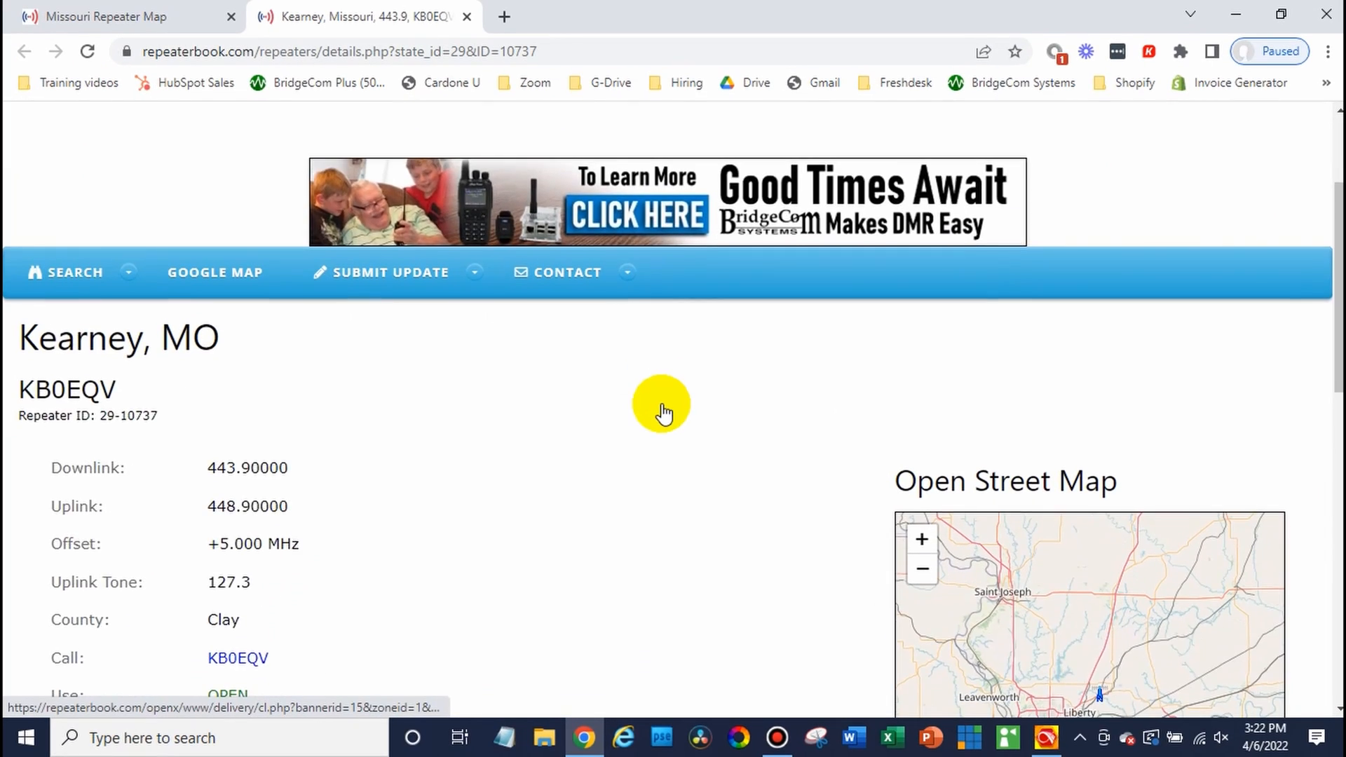
# Review KB0EQV's 443.9/448.9 MHz and 127.3 tone, then bring up the Anytone CPS
pyautogui.scroll(-3)
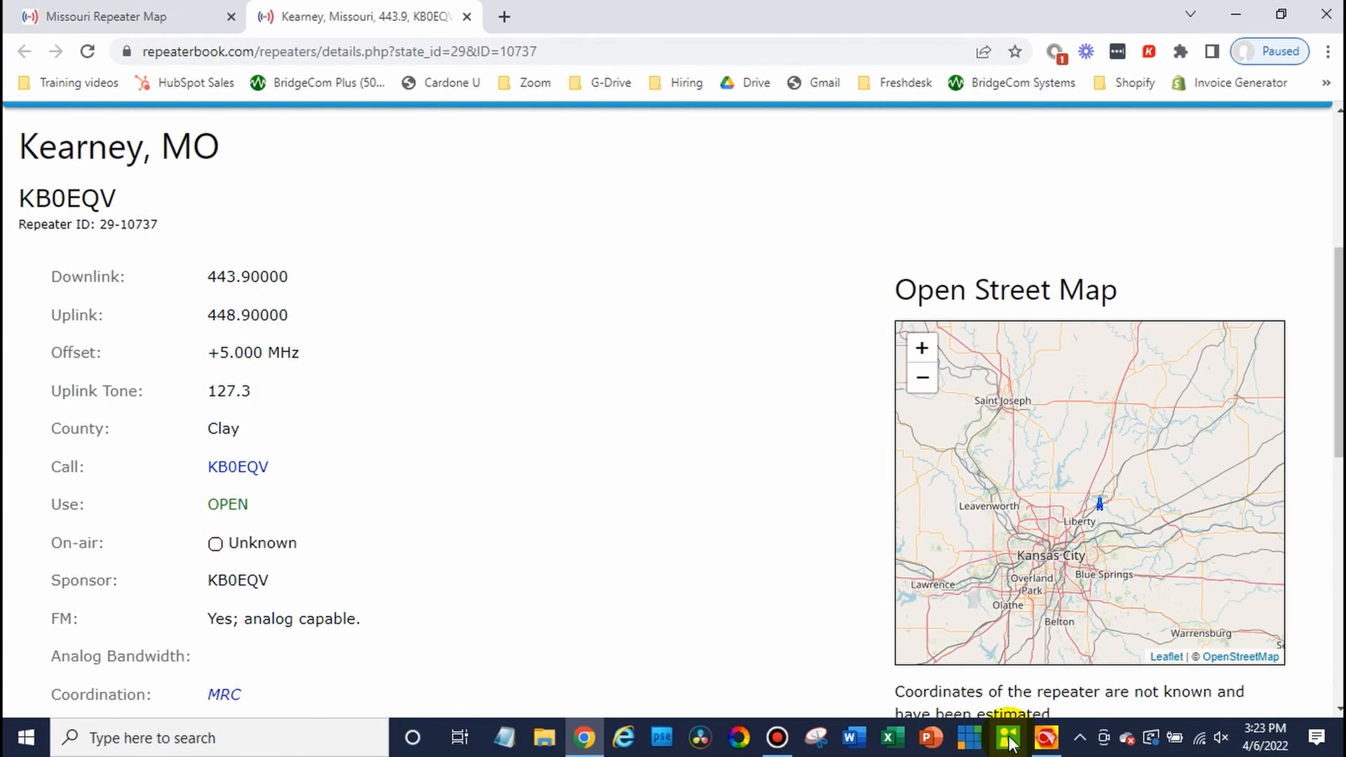
pyautogui.click(1006, 738)
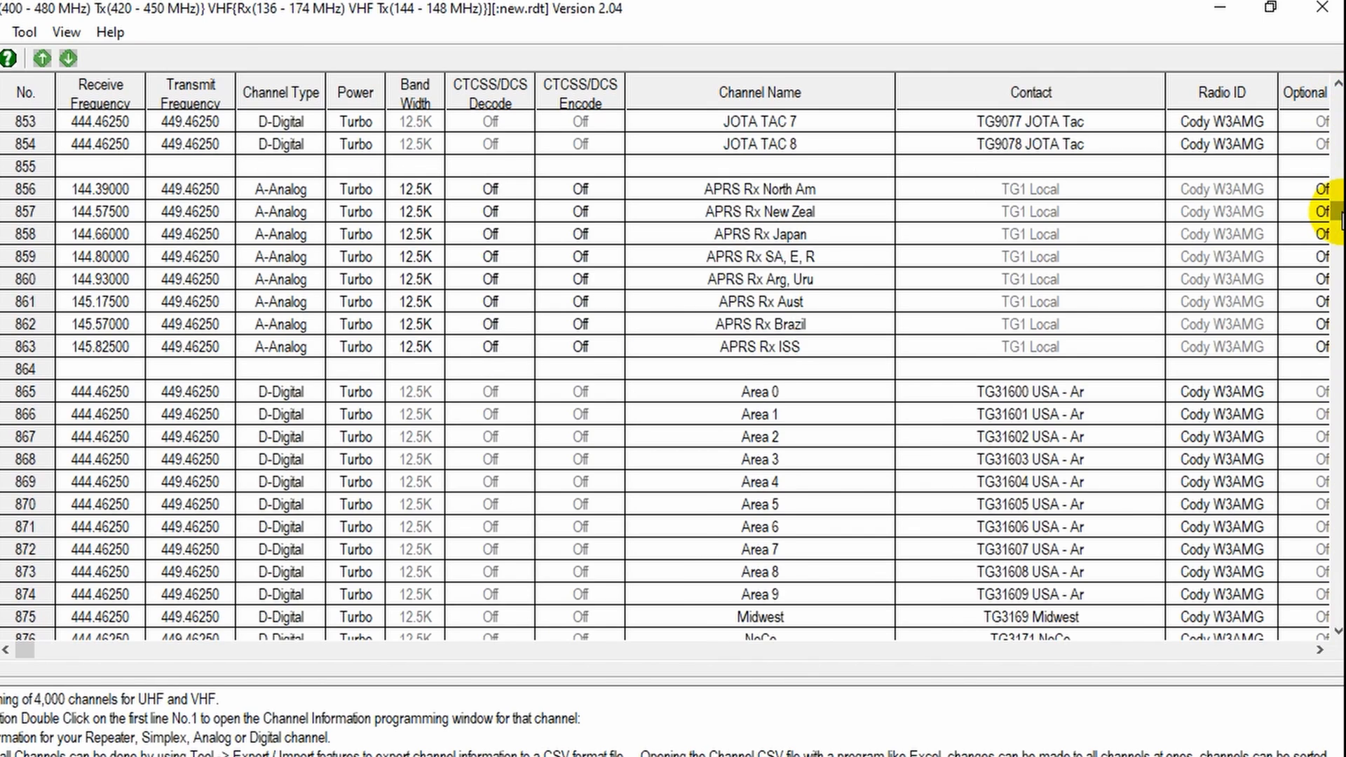
# Edit empty channel 917 as Analog Repeater with 443.9 receive and 448.9 transmit
pyautogui.scroll(-3)
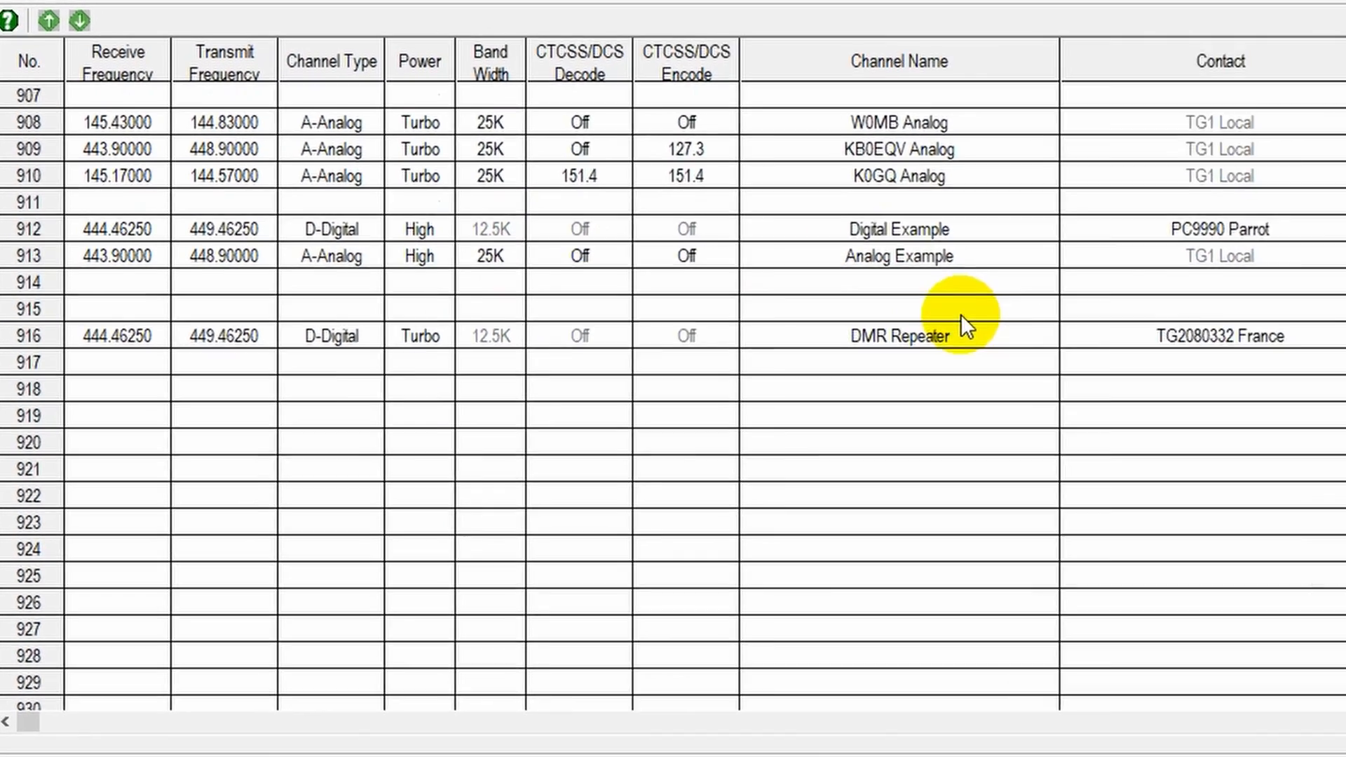
pyautogui.click(118, 362)
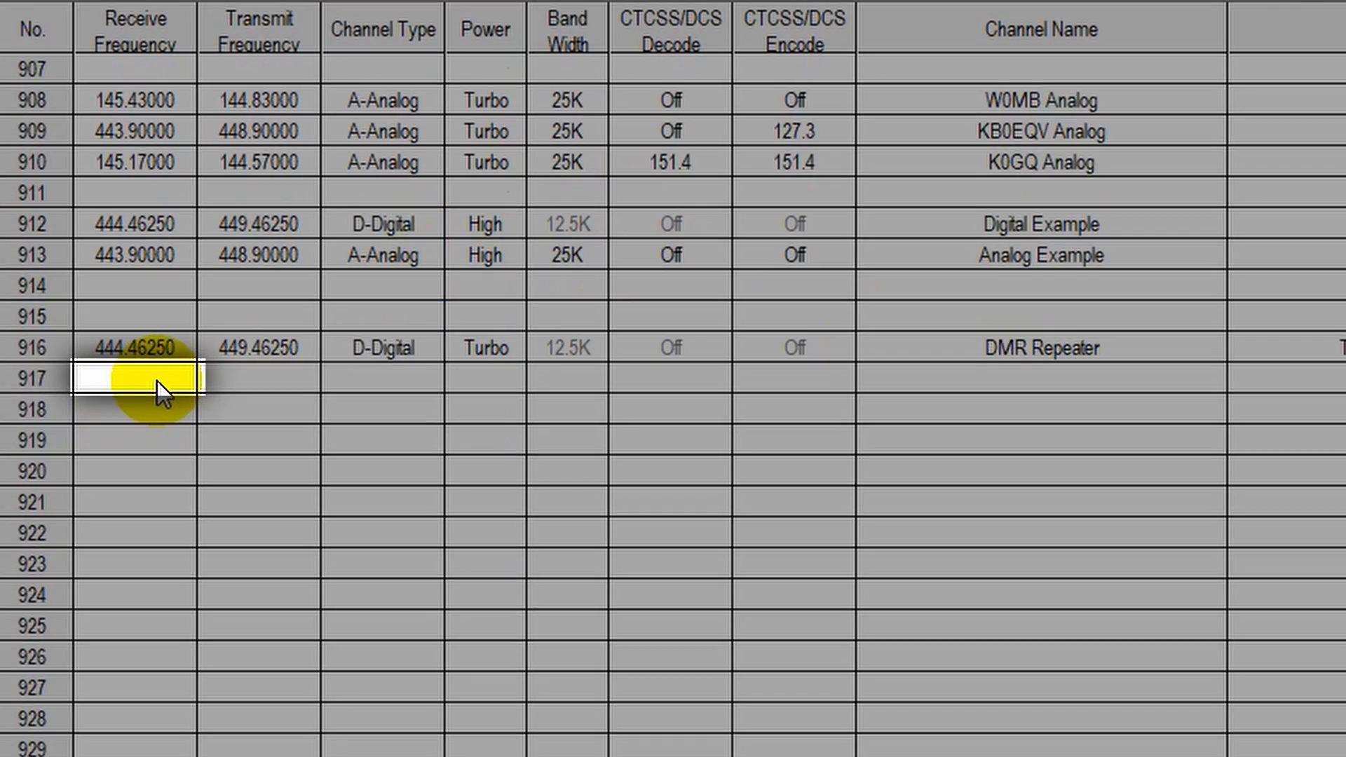
pyautogui.doubleClick(134, 378)
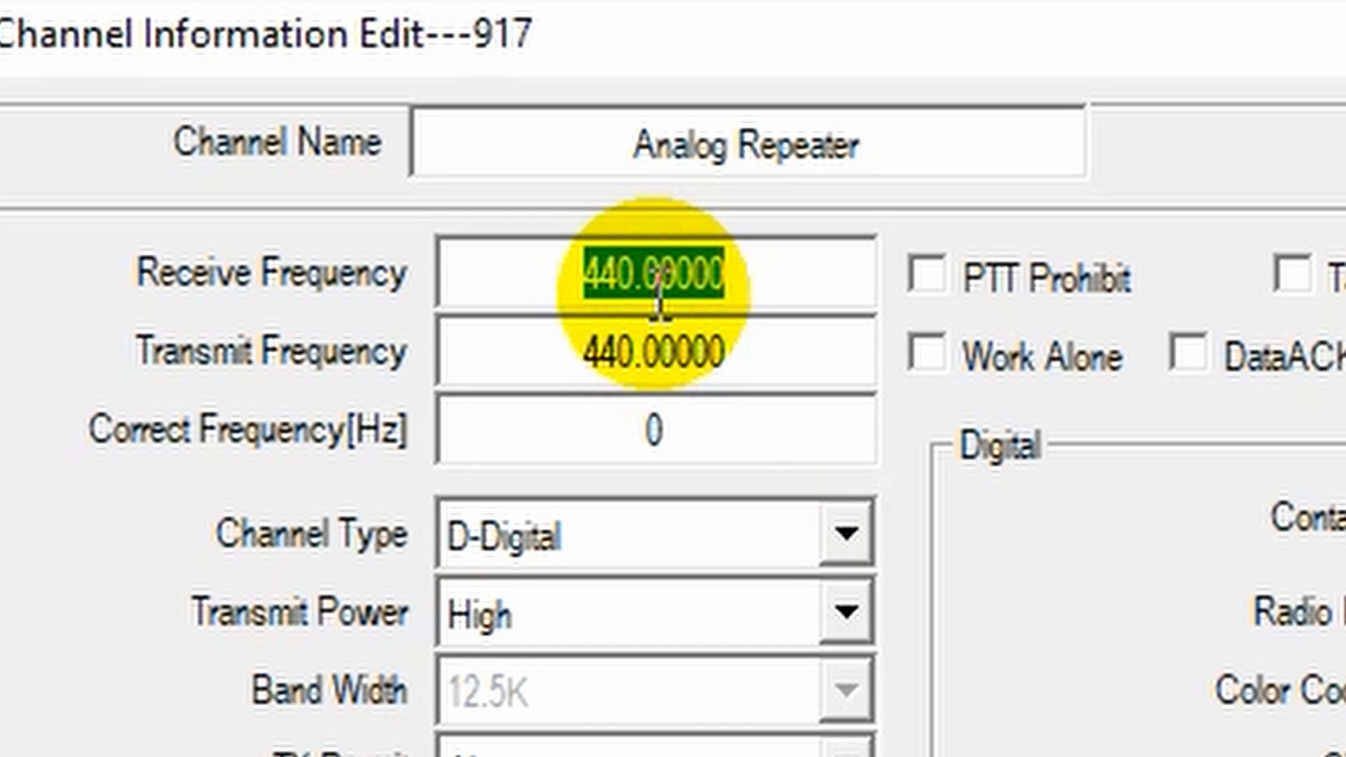
pyautogui.write('443.99000')
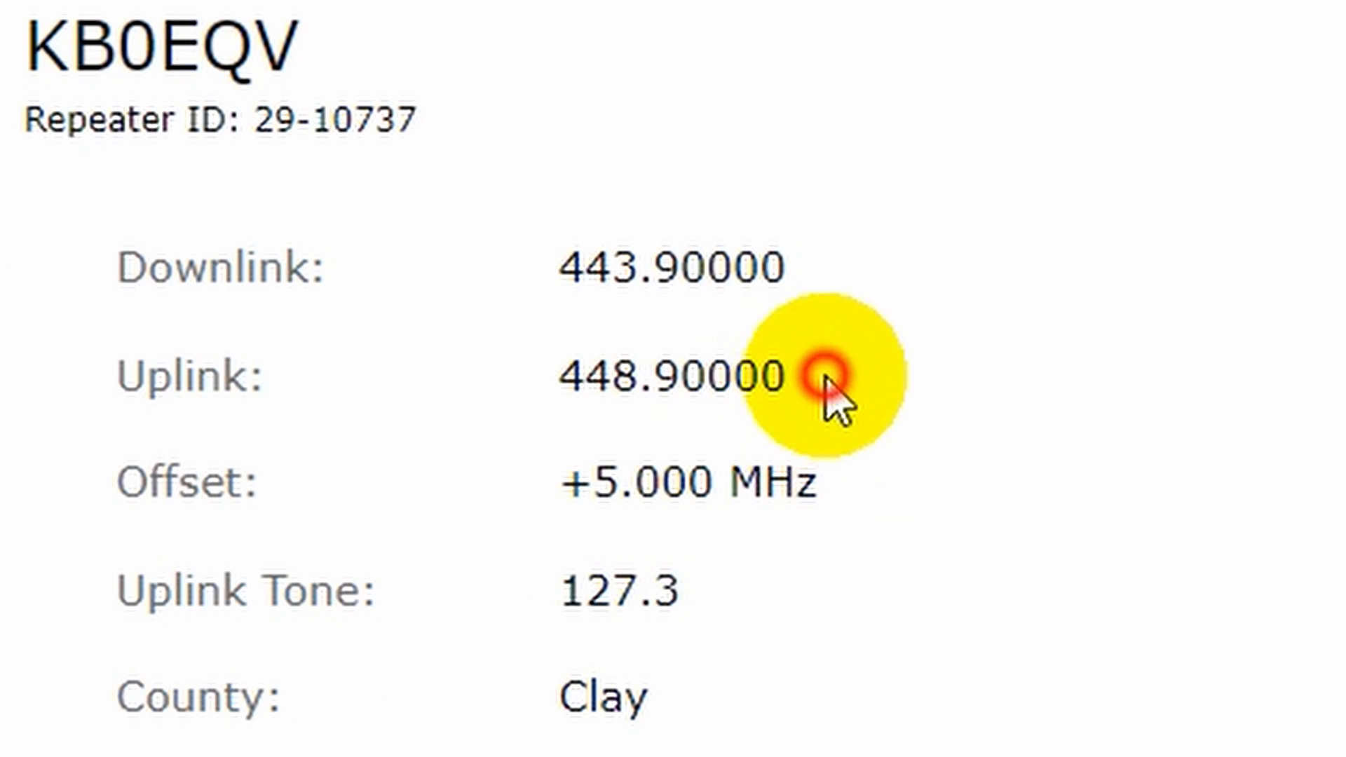
pyautogui.doubleClick(674, 376)
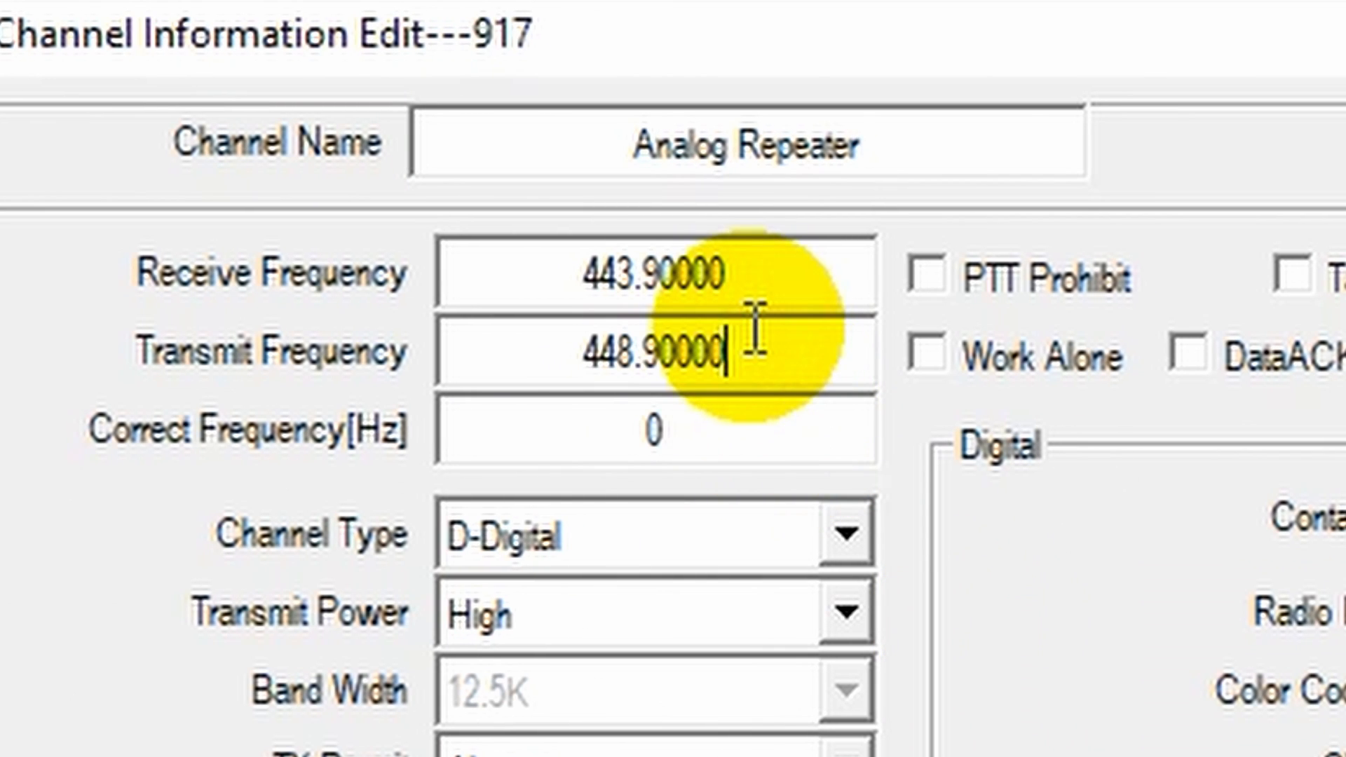
pyautogui.scroll(-3)
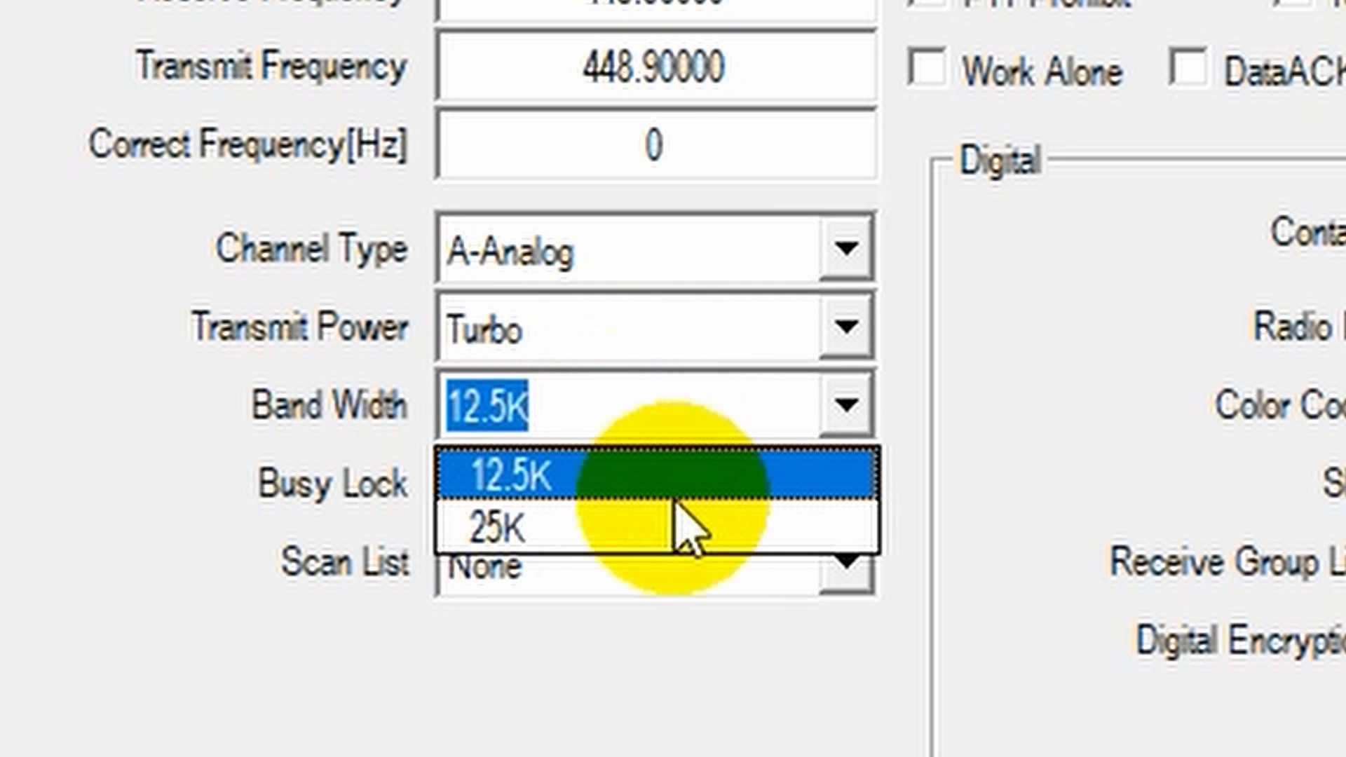
# Set channel 917's band width to 25K
pyautogui.click(506, 526)
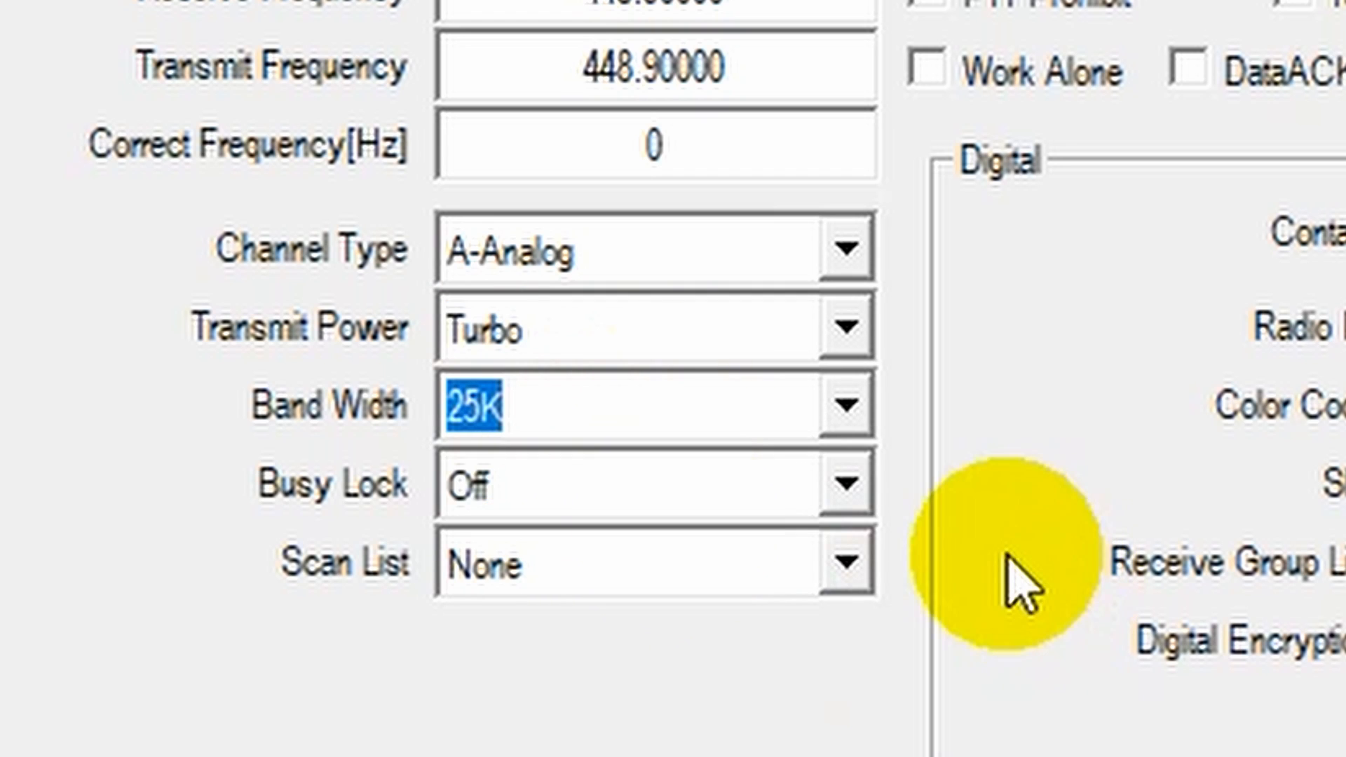
pyautogui.scroll(-3)
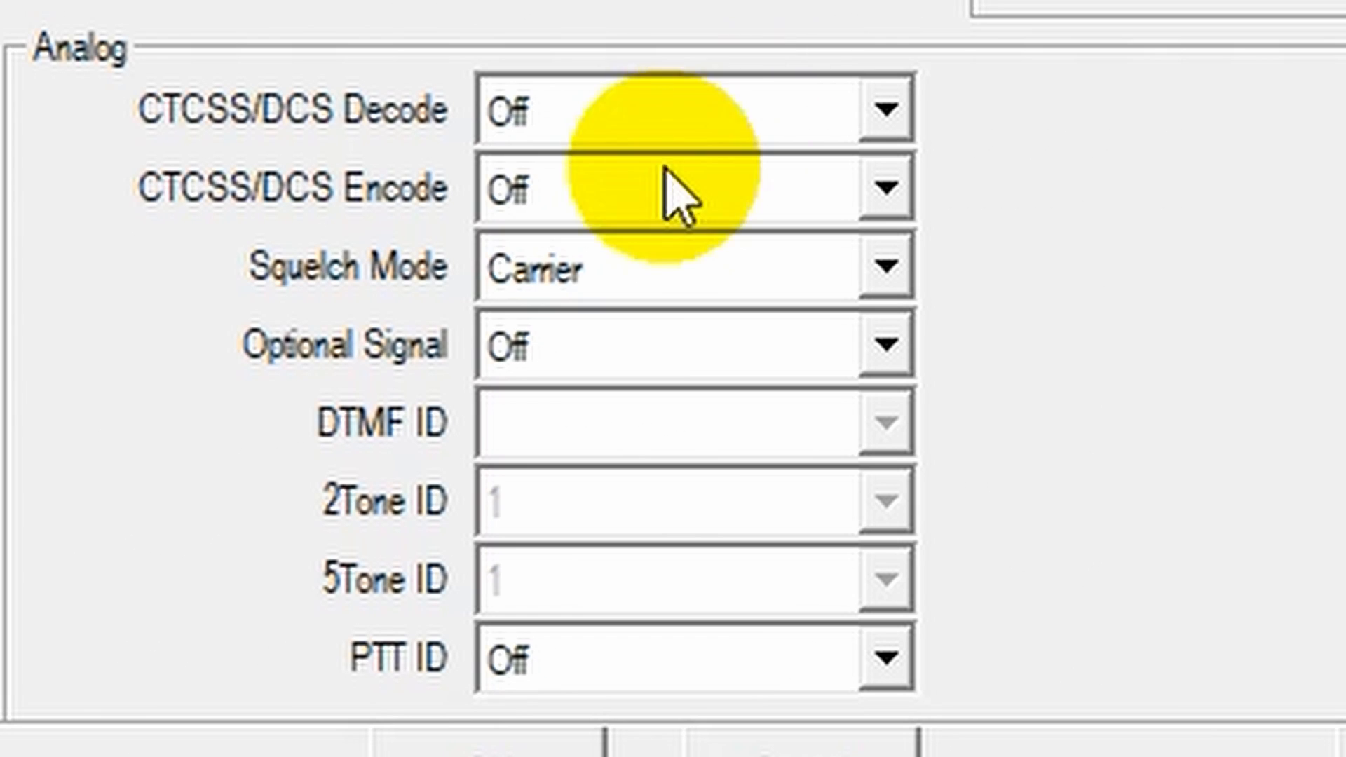
# Set channel 917's encode tone to CTCSS 127.3 and save the channel
pyautogui.click(678, 187)
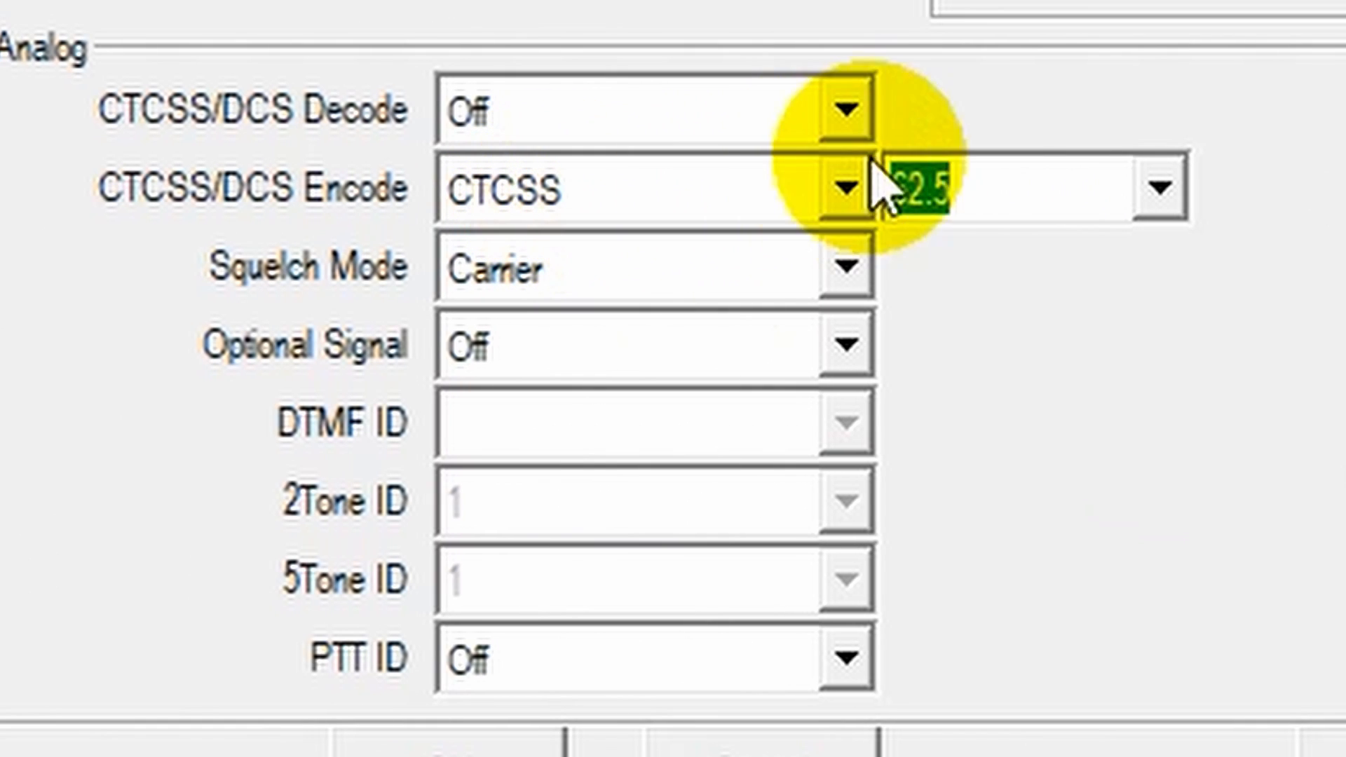
pyautogui.click(1161, 187)
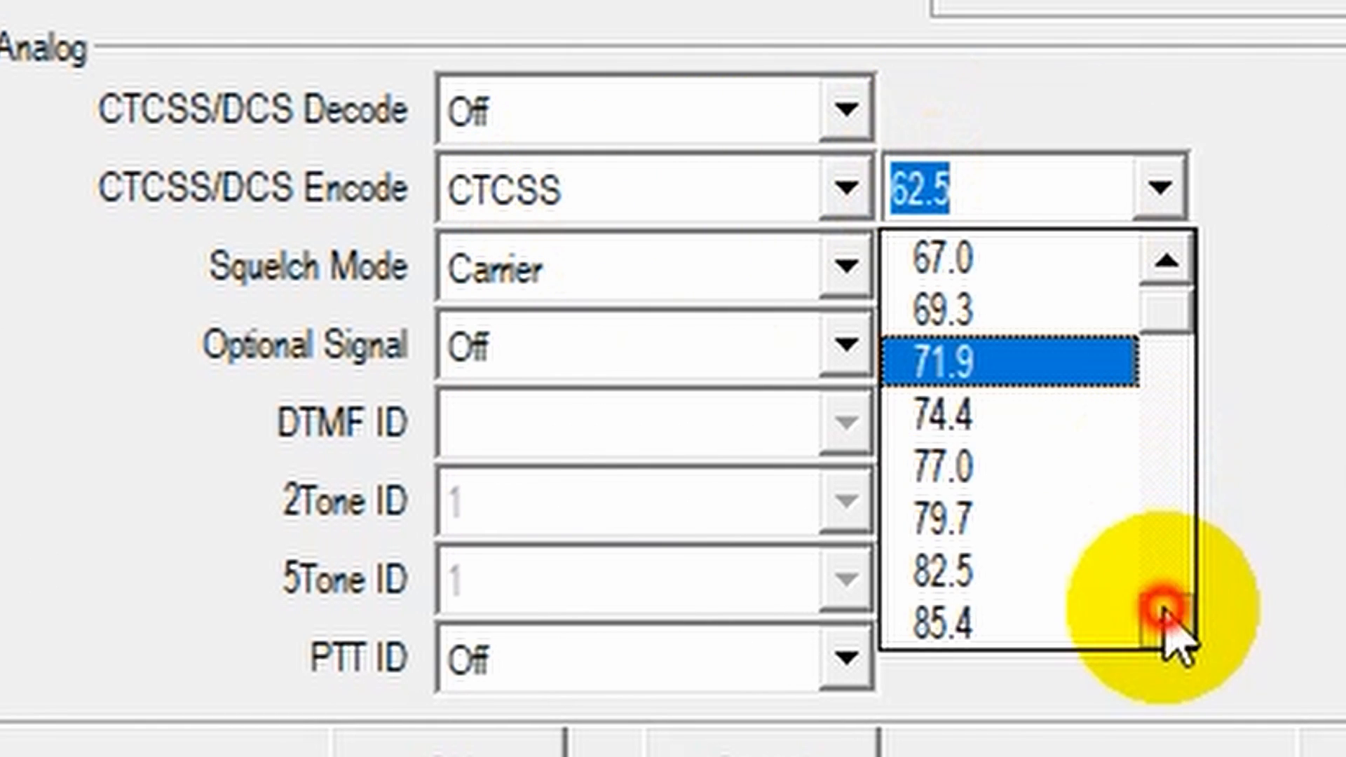
pyautogui.click(1158, 620)
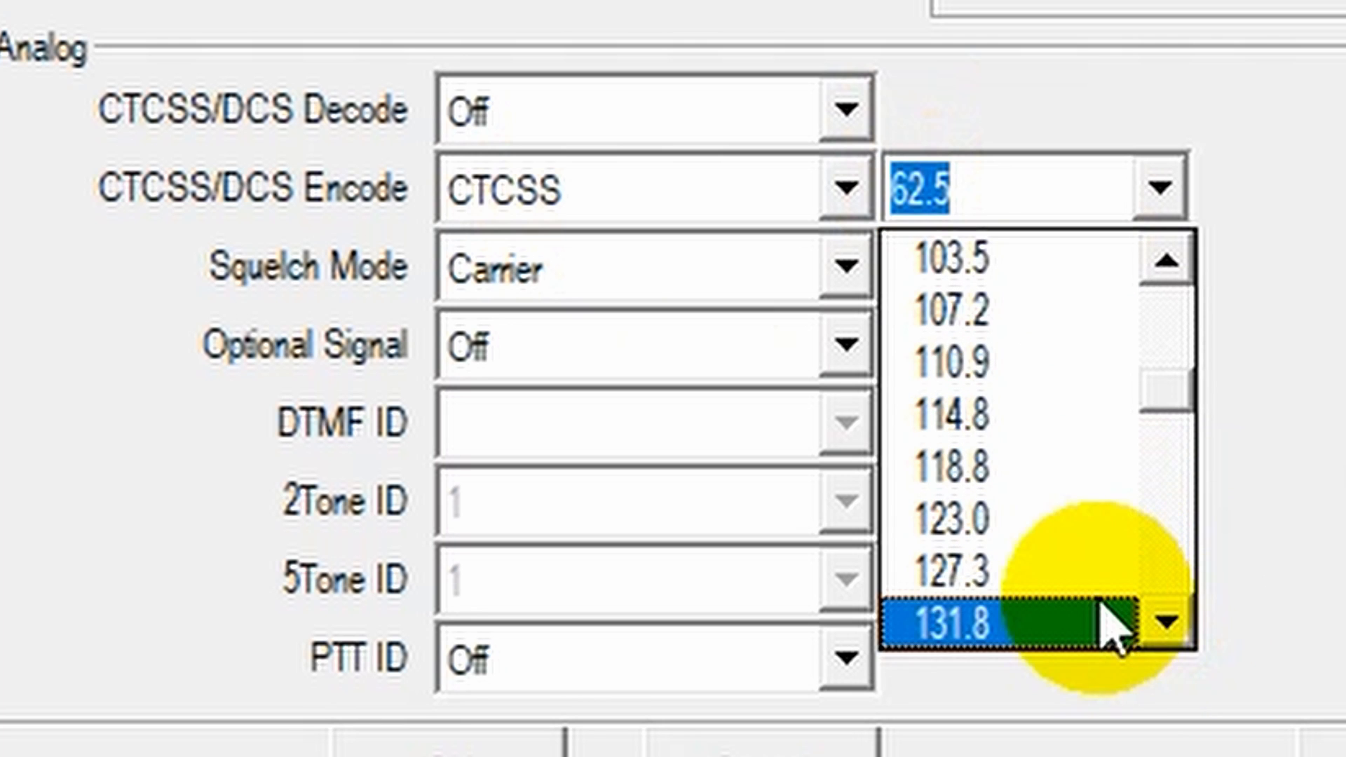
pyautogui.click(947, 575)
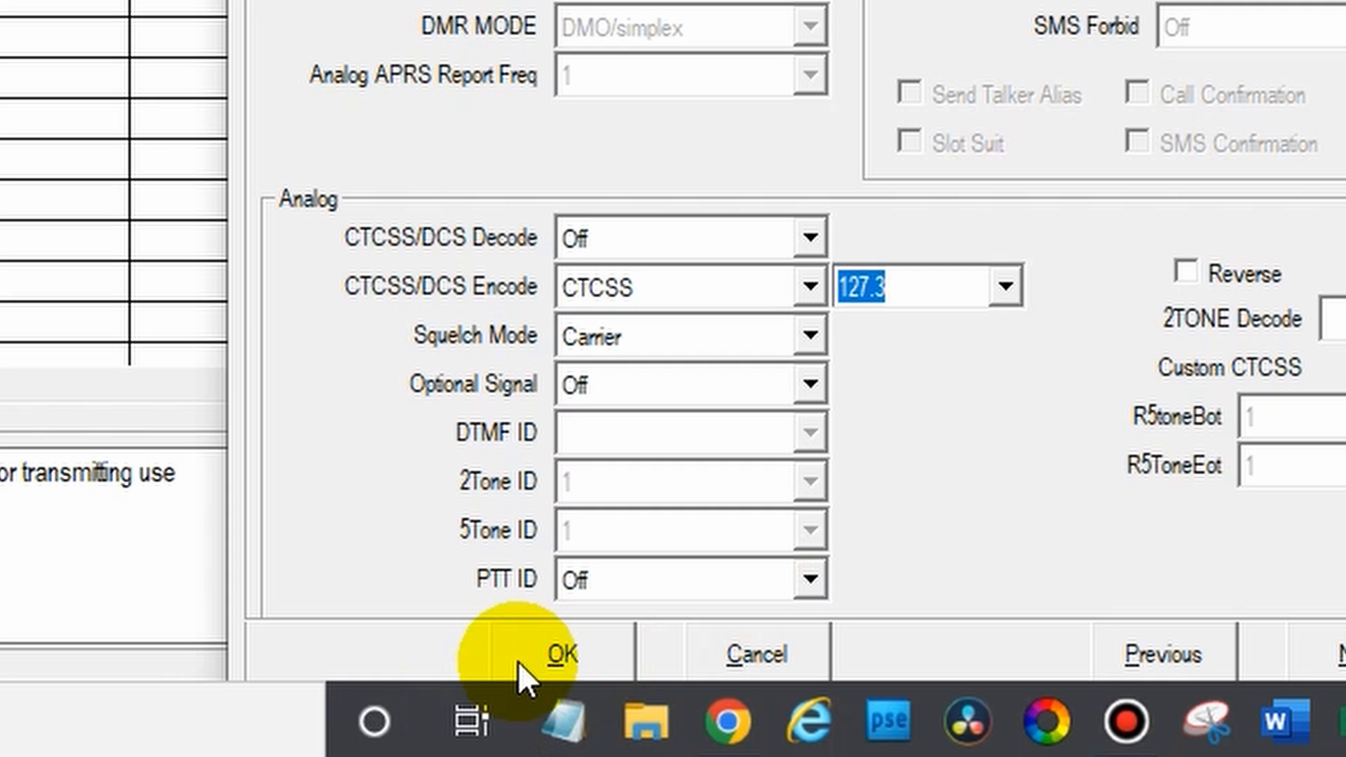
pyautogui.click(561, 654)
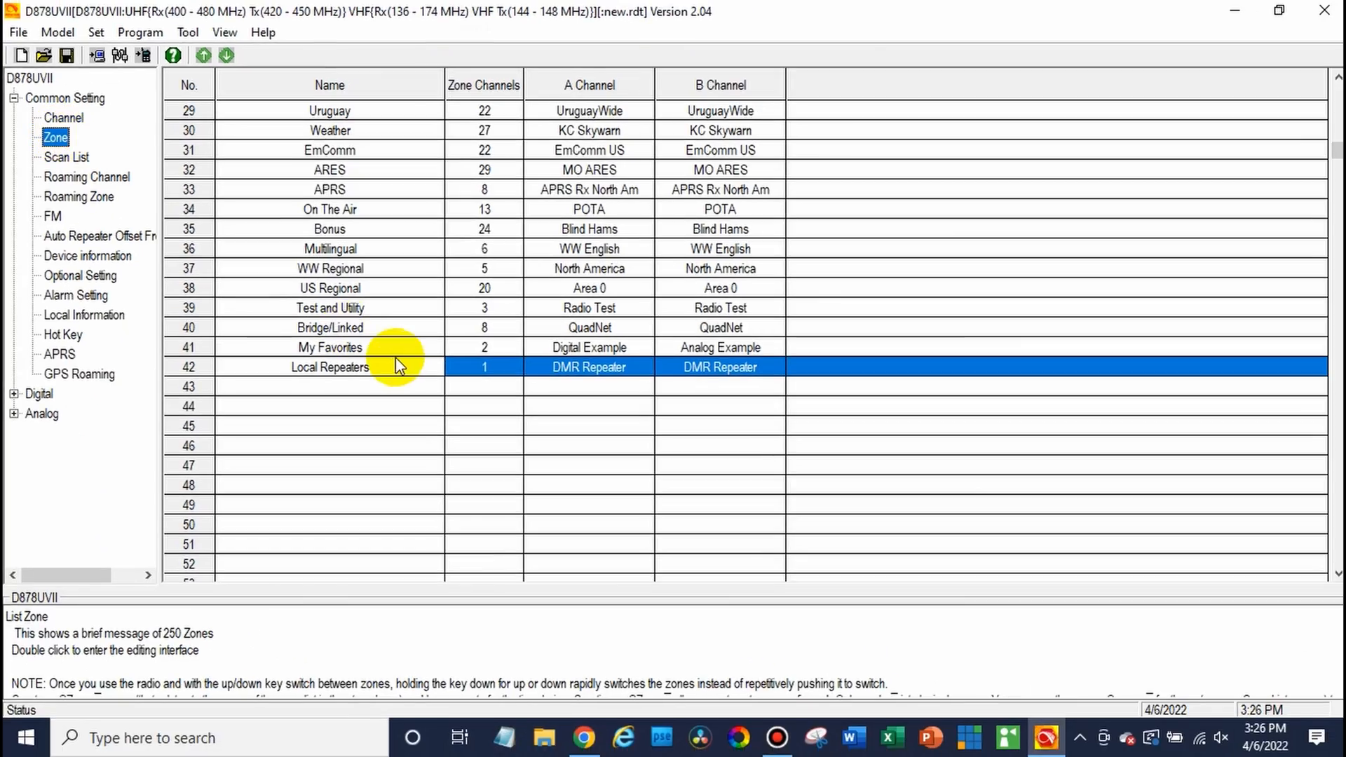
# Add 917 Analog Repeater to Local Repeaters as its B channel and save
pyautogui.doubleClick(329, 367)
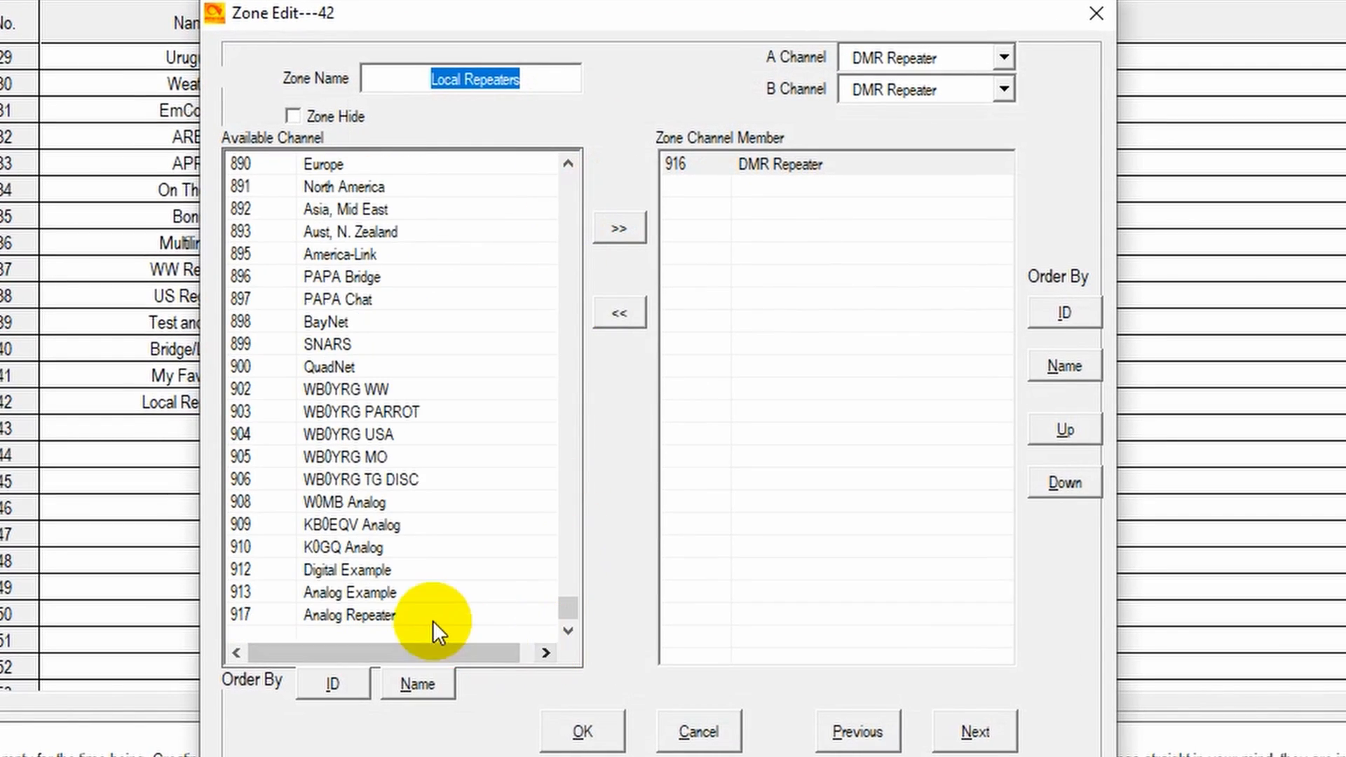
pyautogui.click(348, 615)
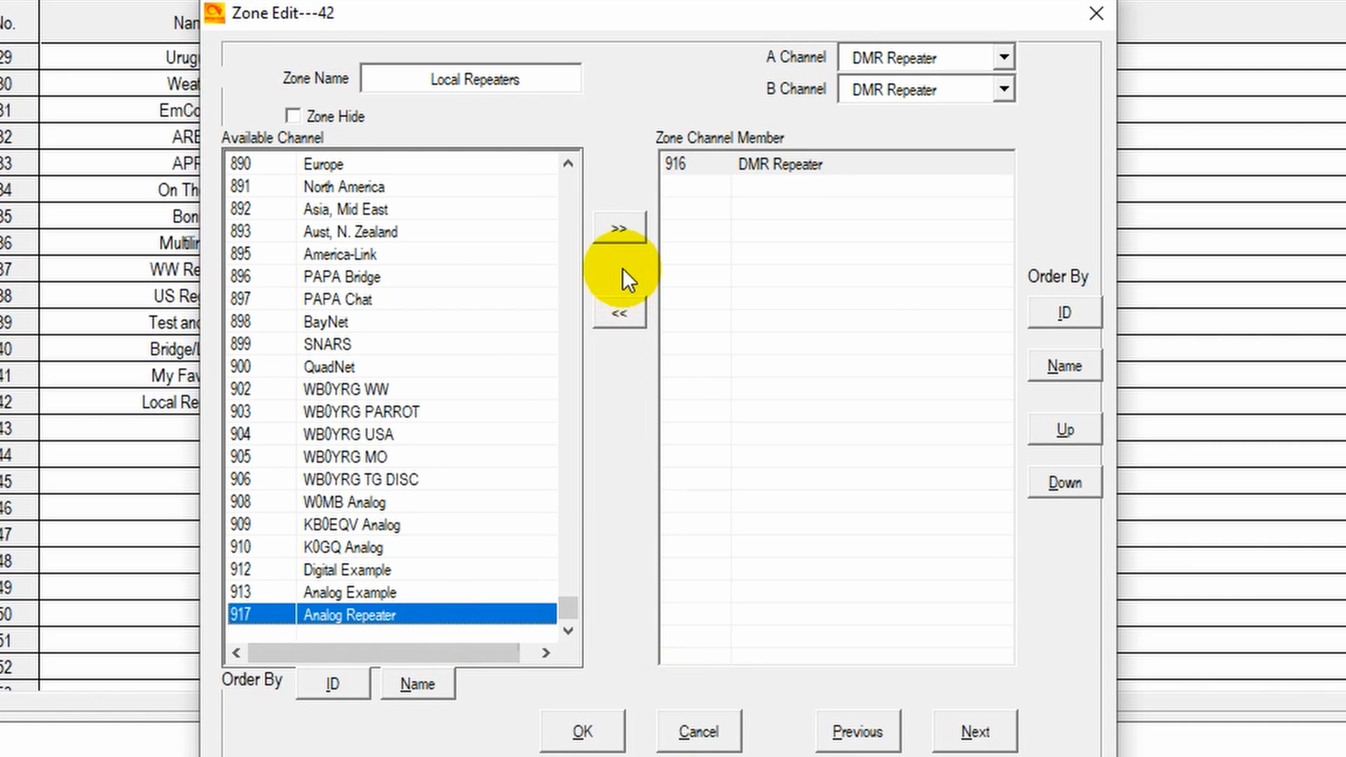
pyautogui.click(619, 227)
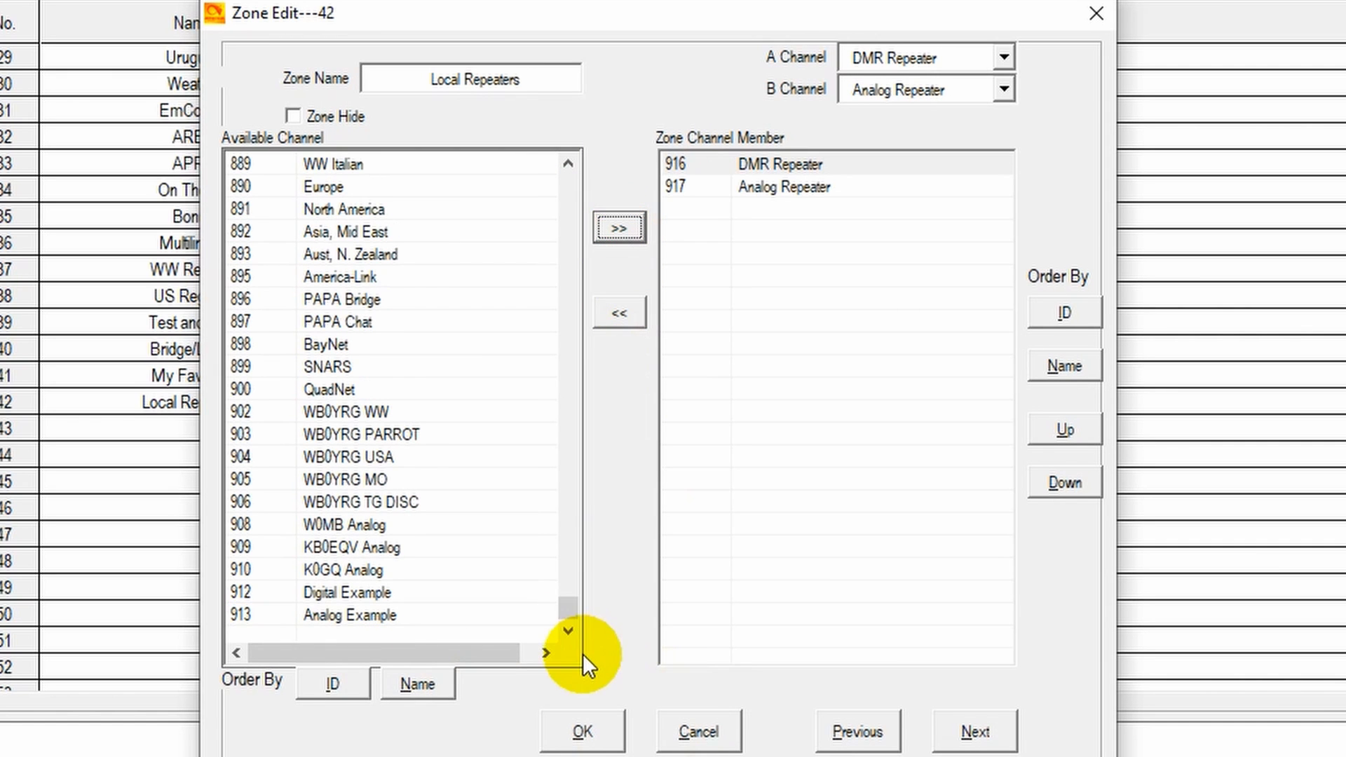
pyautogui.click(581, 730)
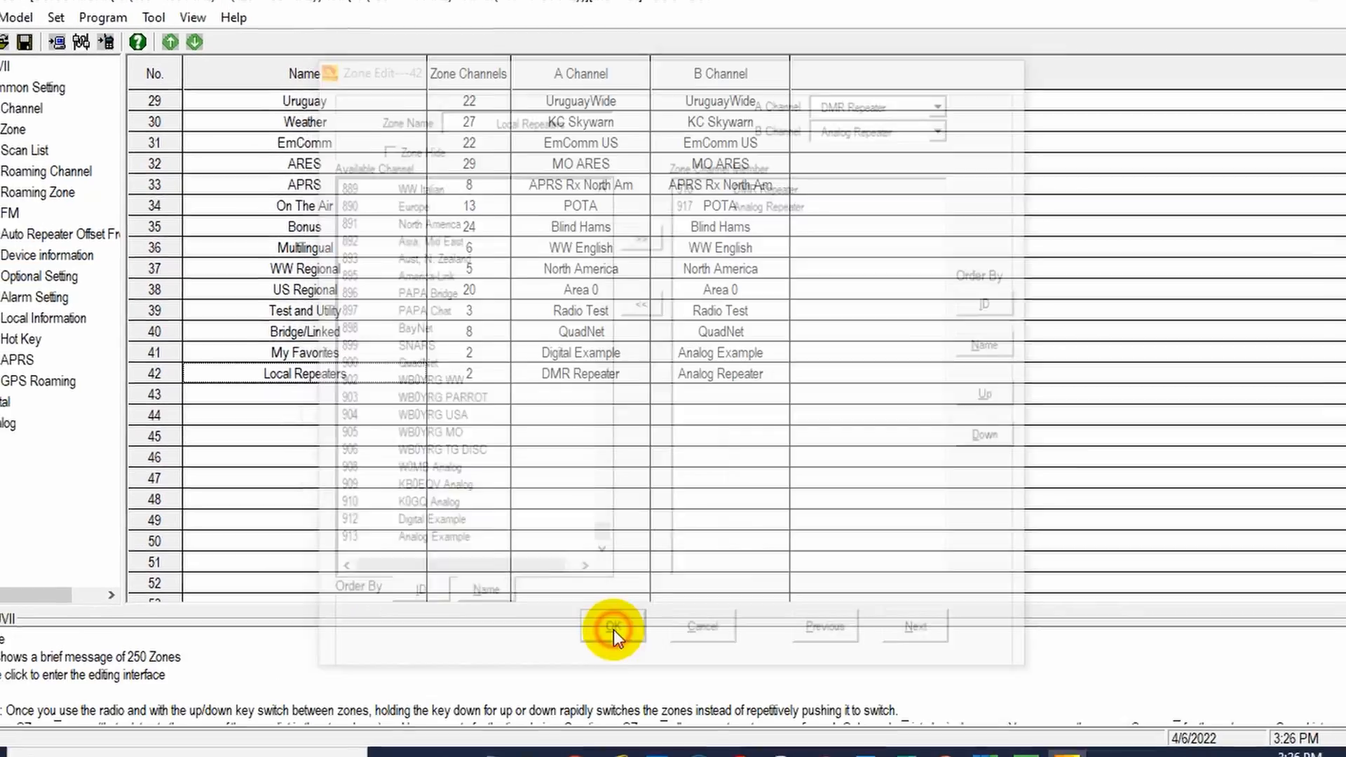
pyautogui.click(612, 626)
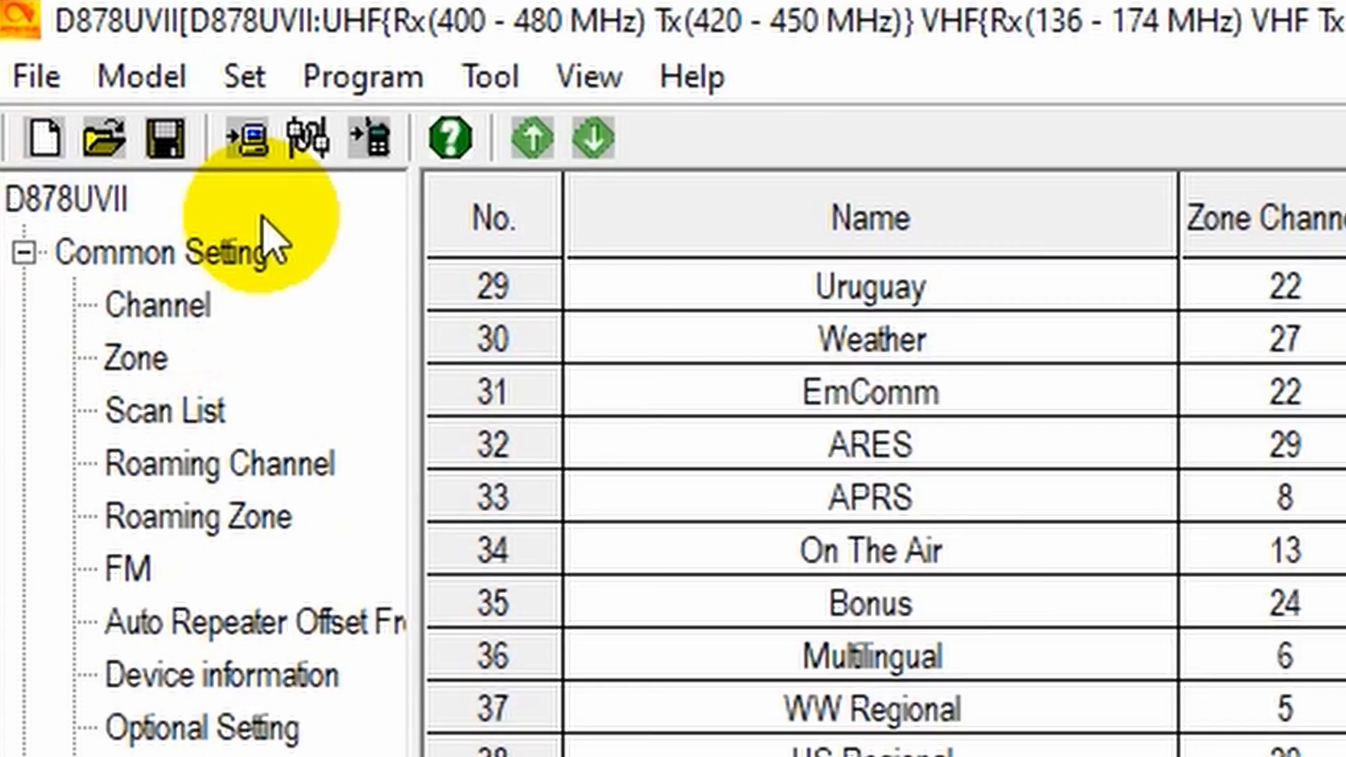
# Write the programmed data to the radio and confirm
pyautogui.click(246, 137)
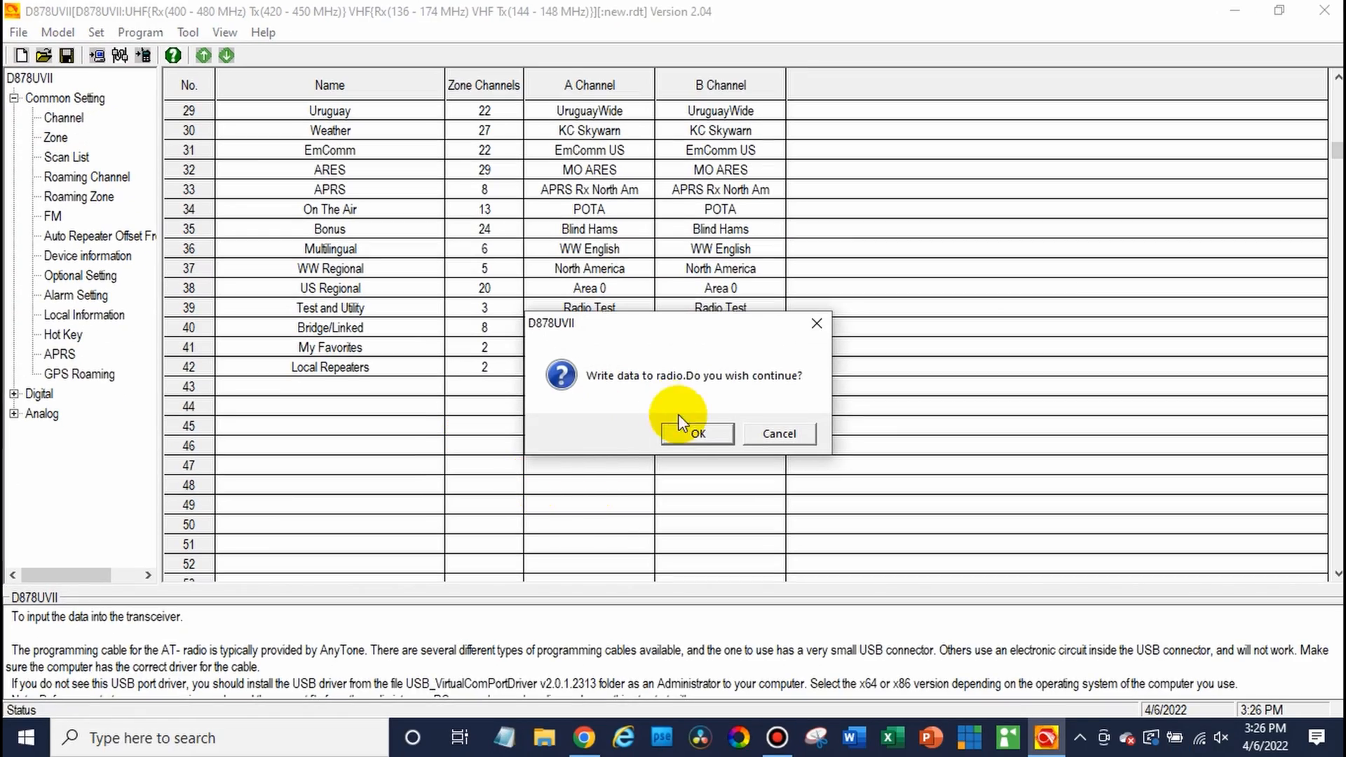
pyautogui.click(696, 433)
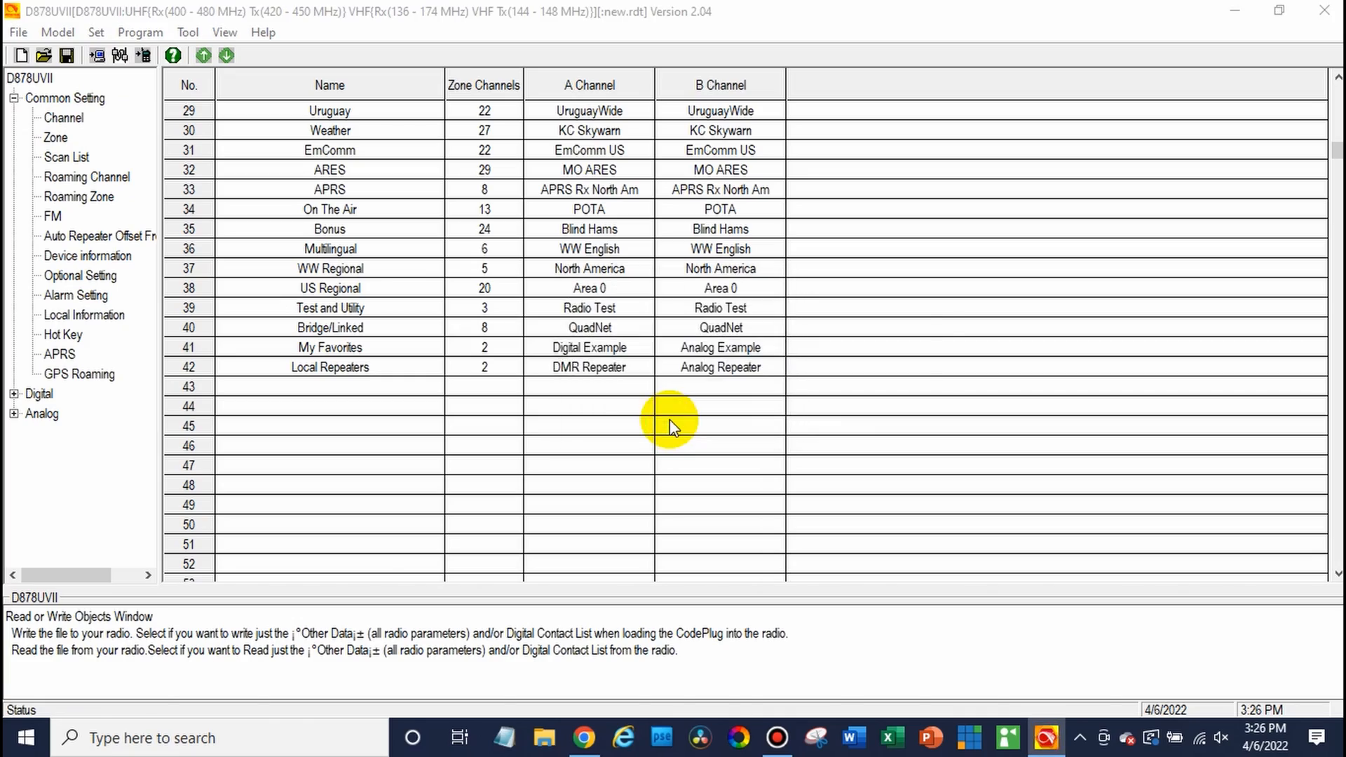